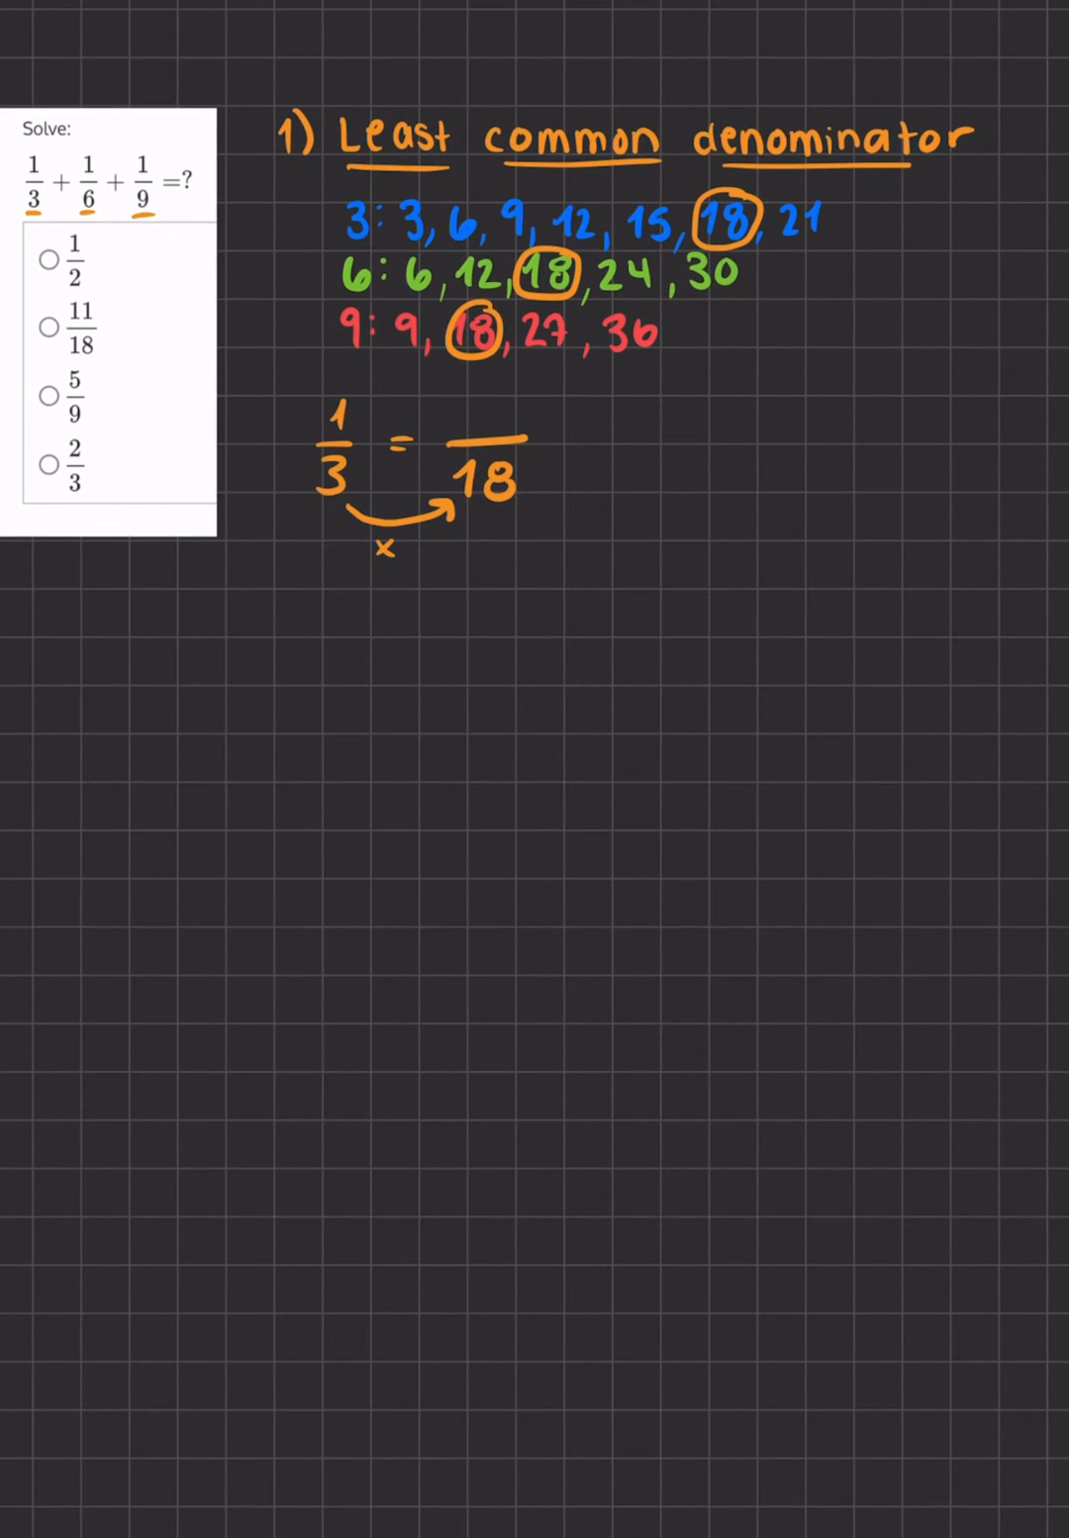
- Rewrite 1/3 as 6/18 with a times-6 arrow, then start writing 1/6 = below
text(6)
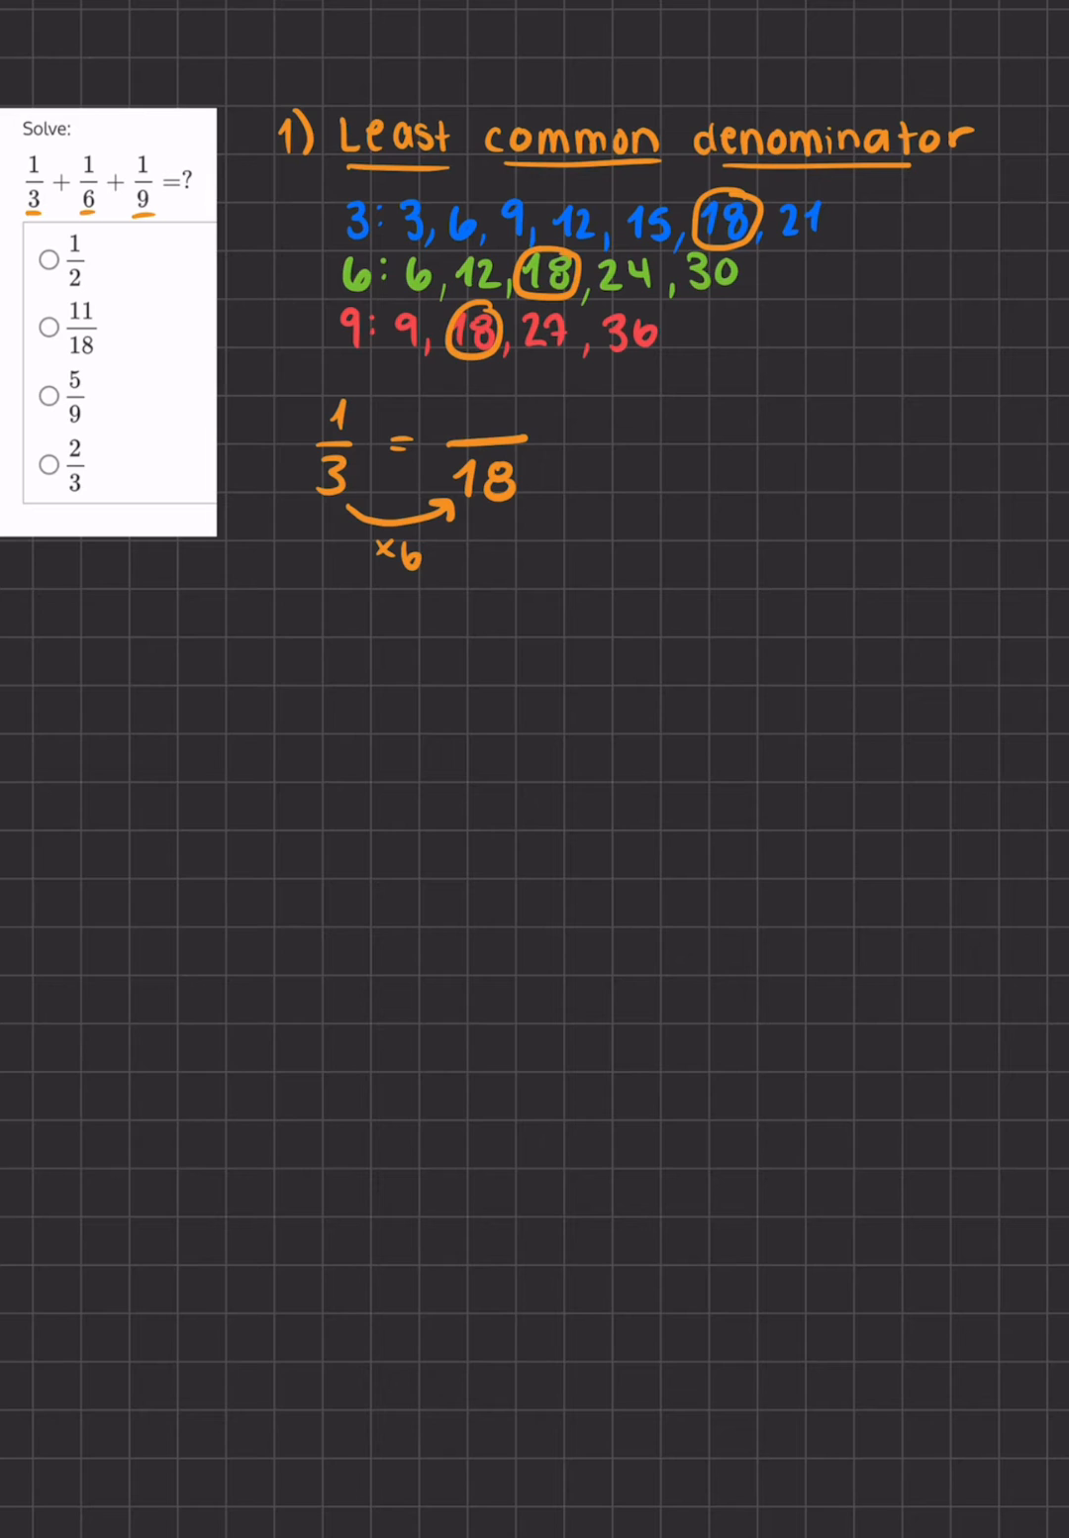
drag(366, 406, 445, 415)
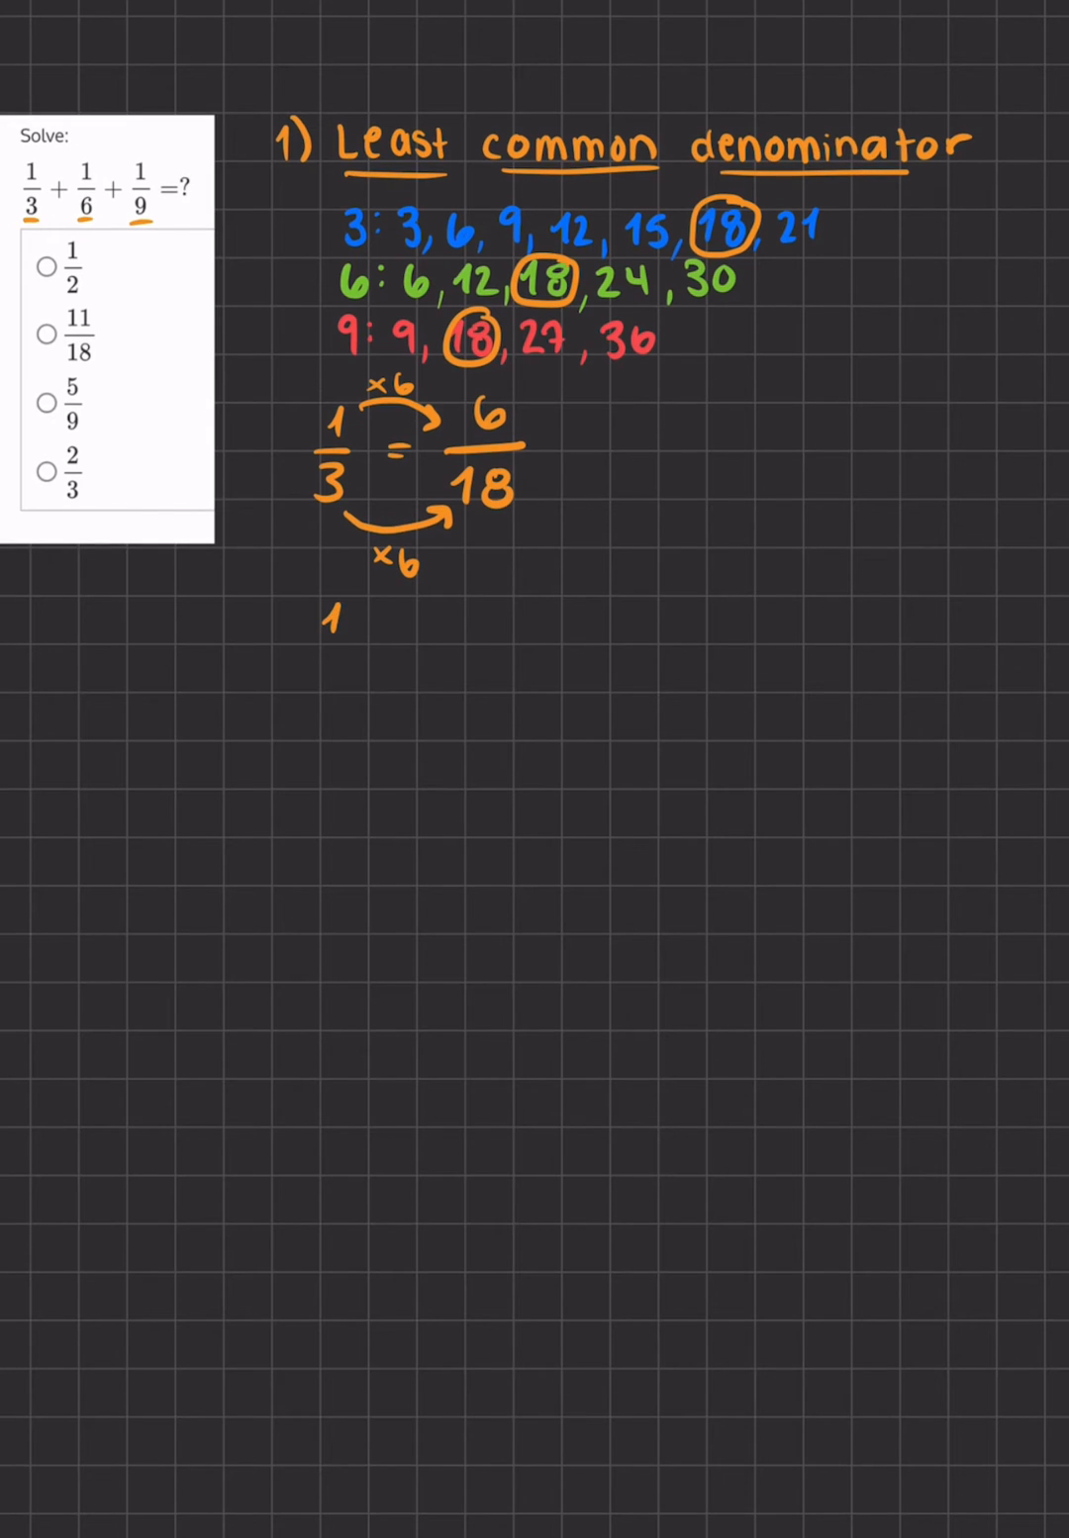
text(1/6 = /18)
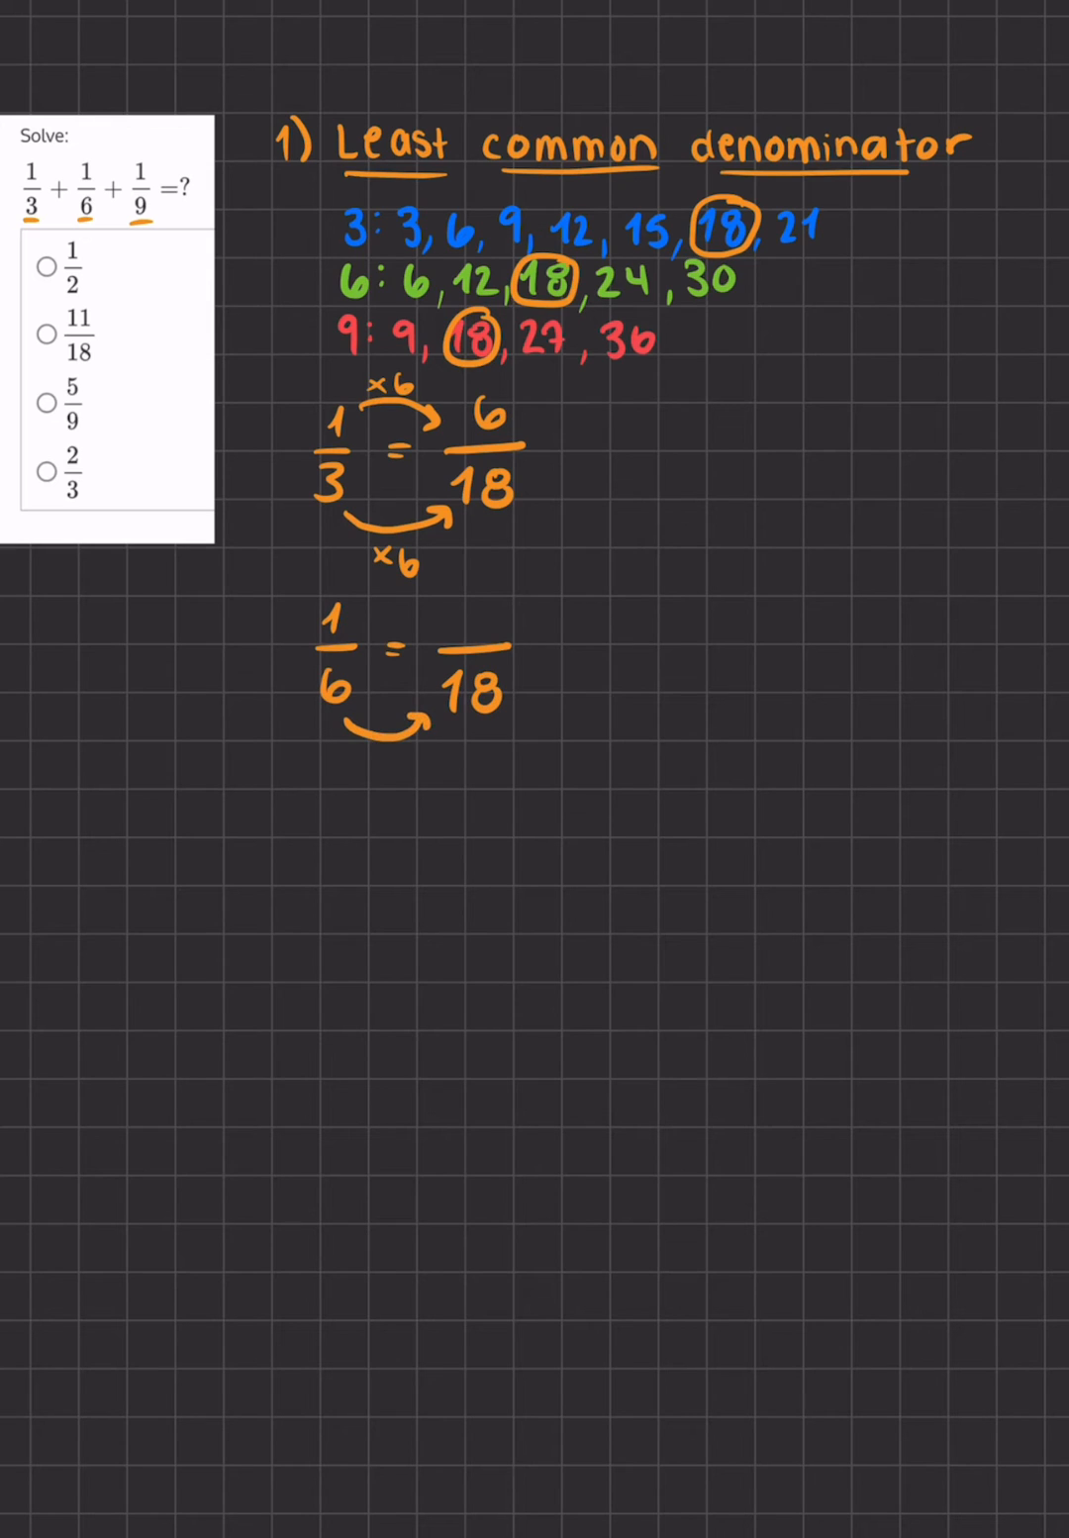
- Write ×3 with an arrow and rewrite 1/6 as 3/18
text(×3)
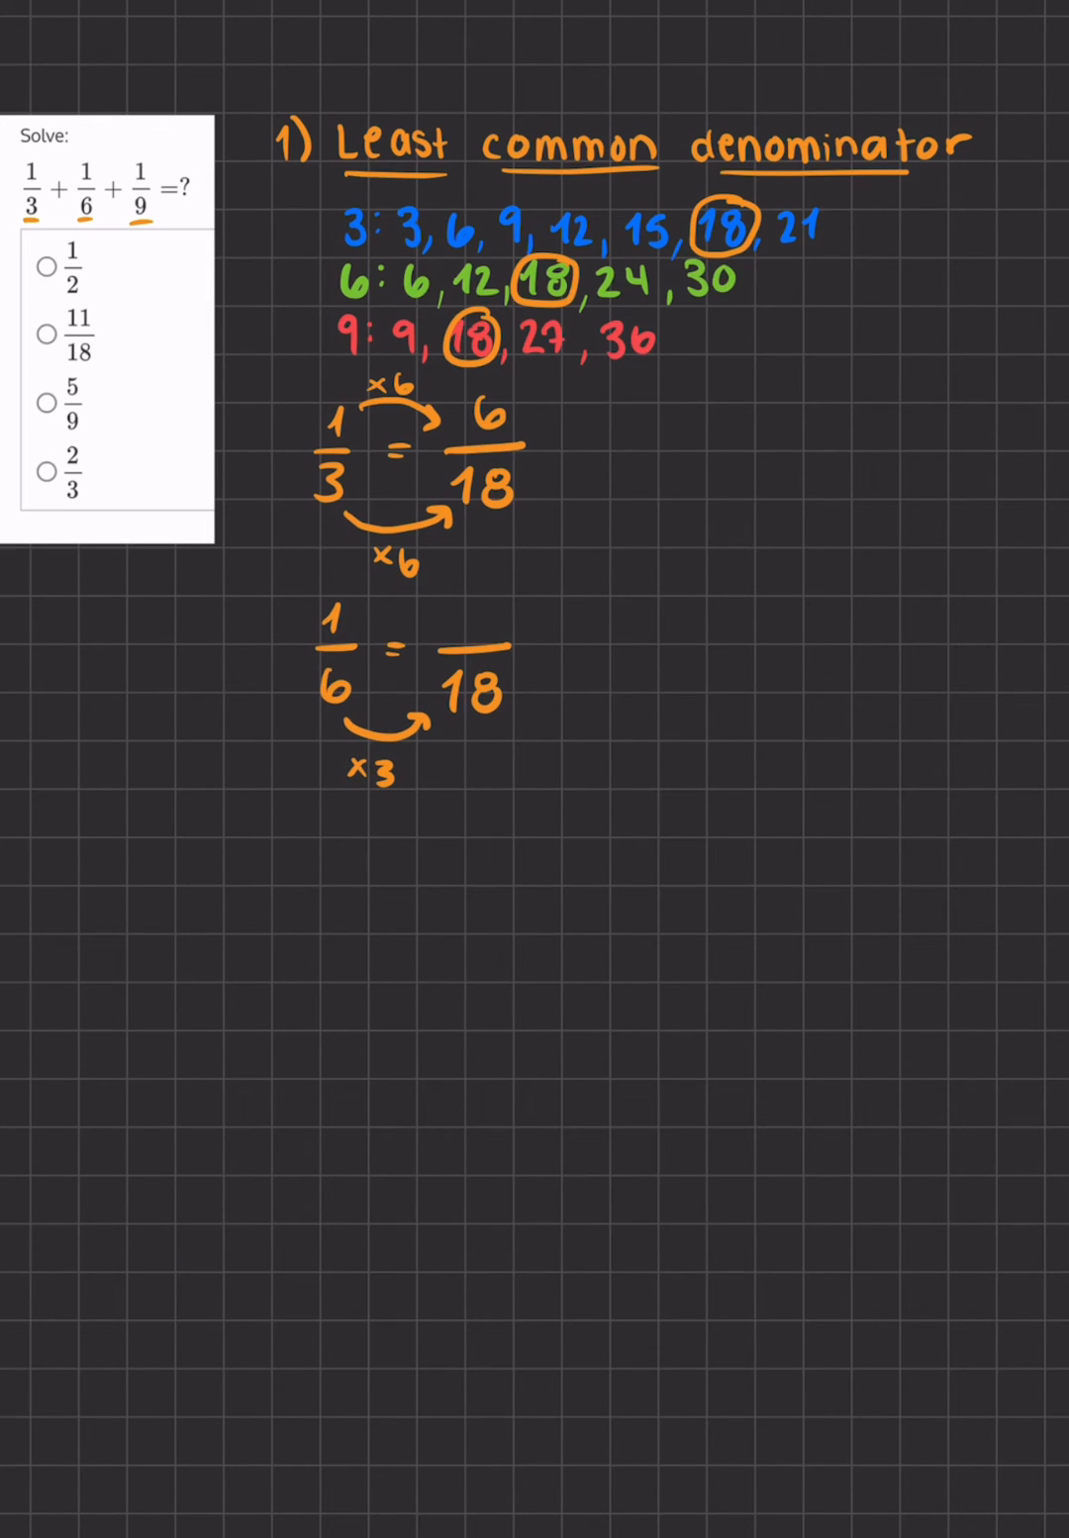
drag(356, 614, 435, 608)
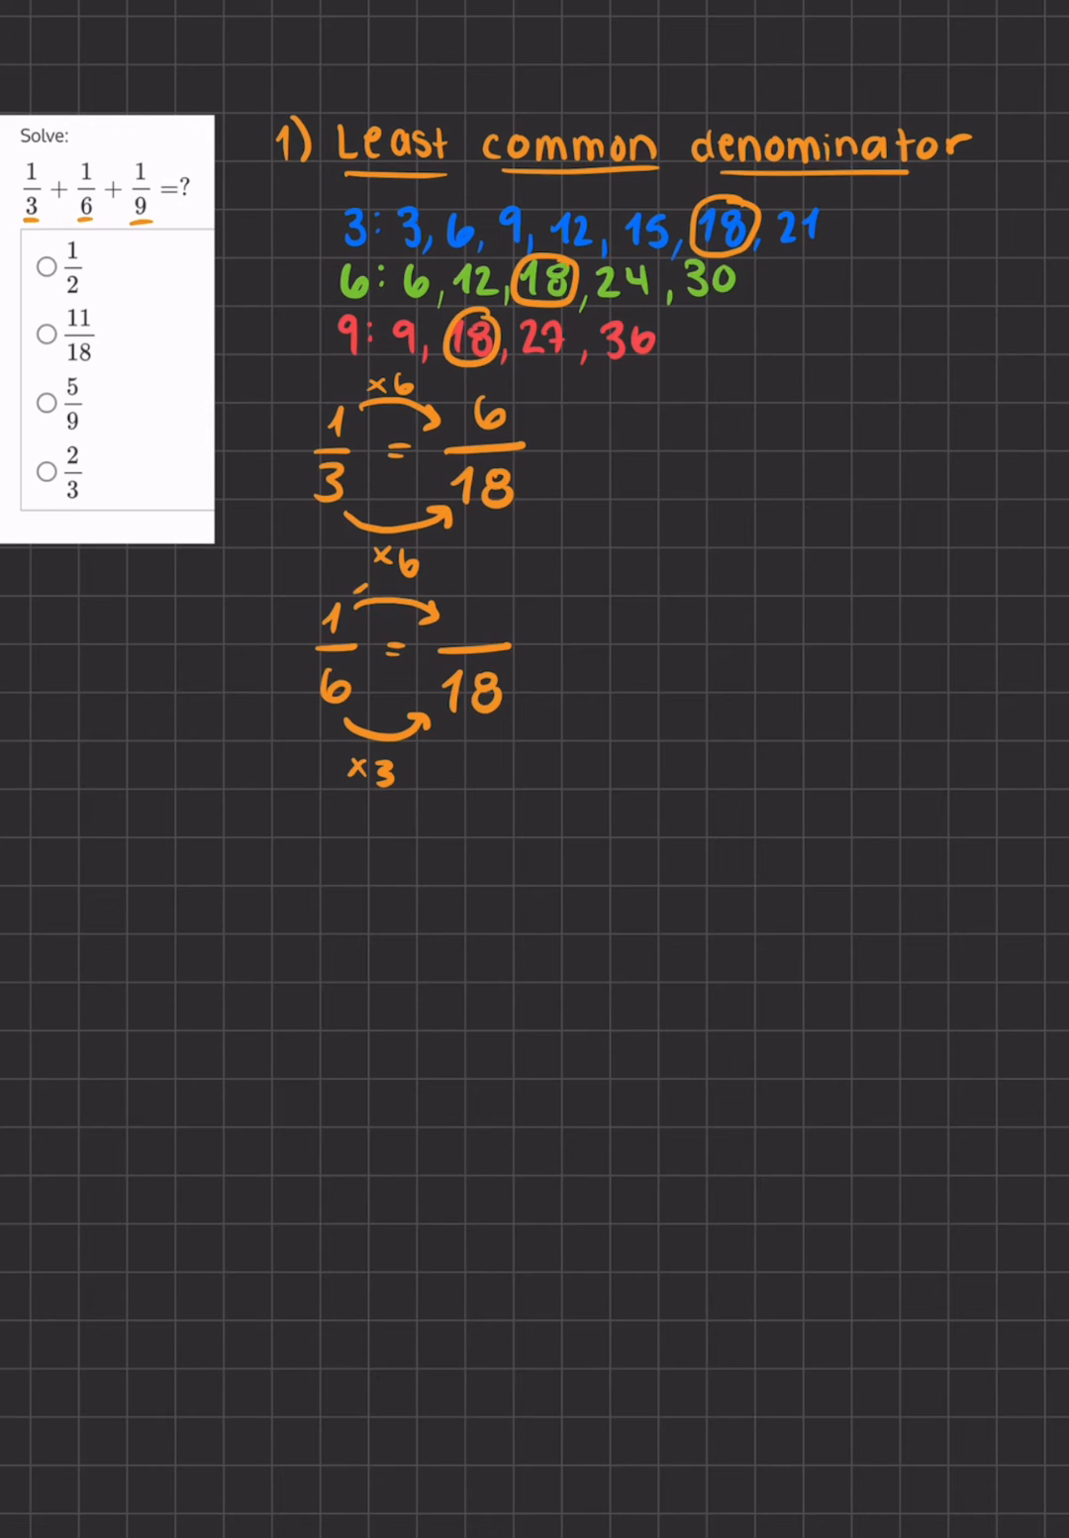
text(3)
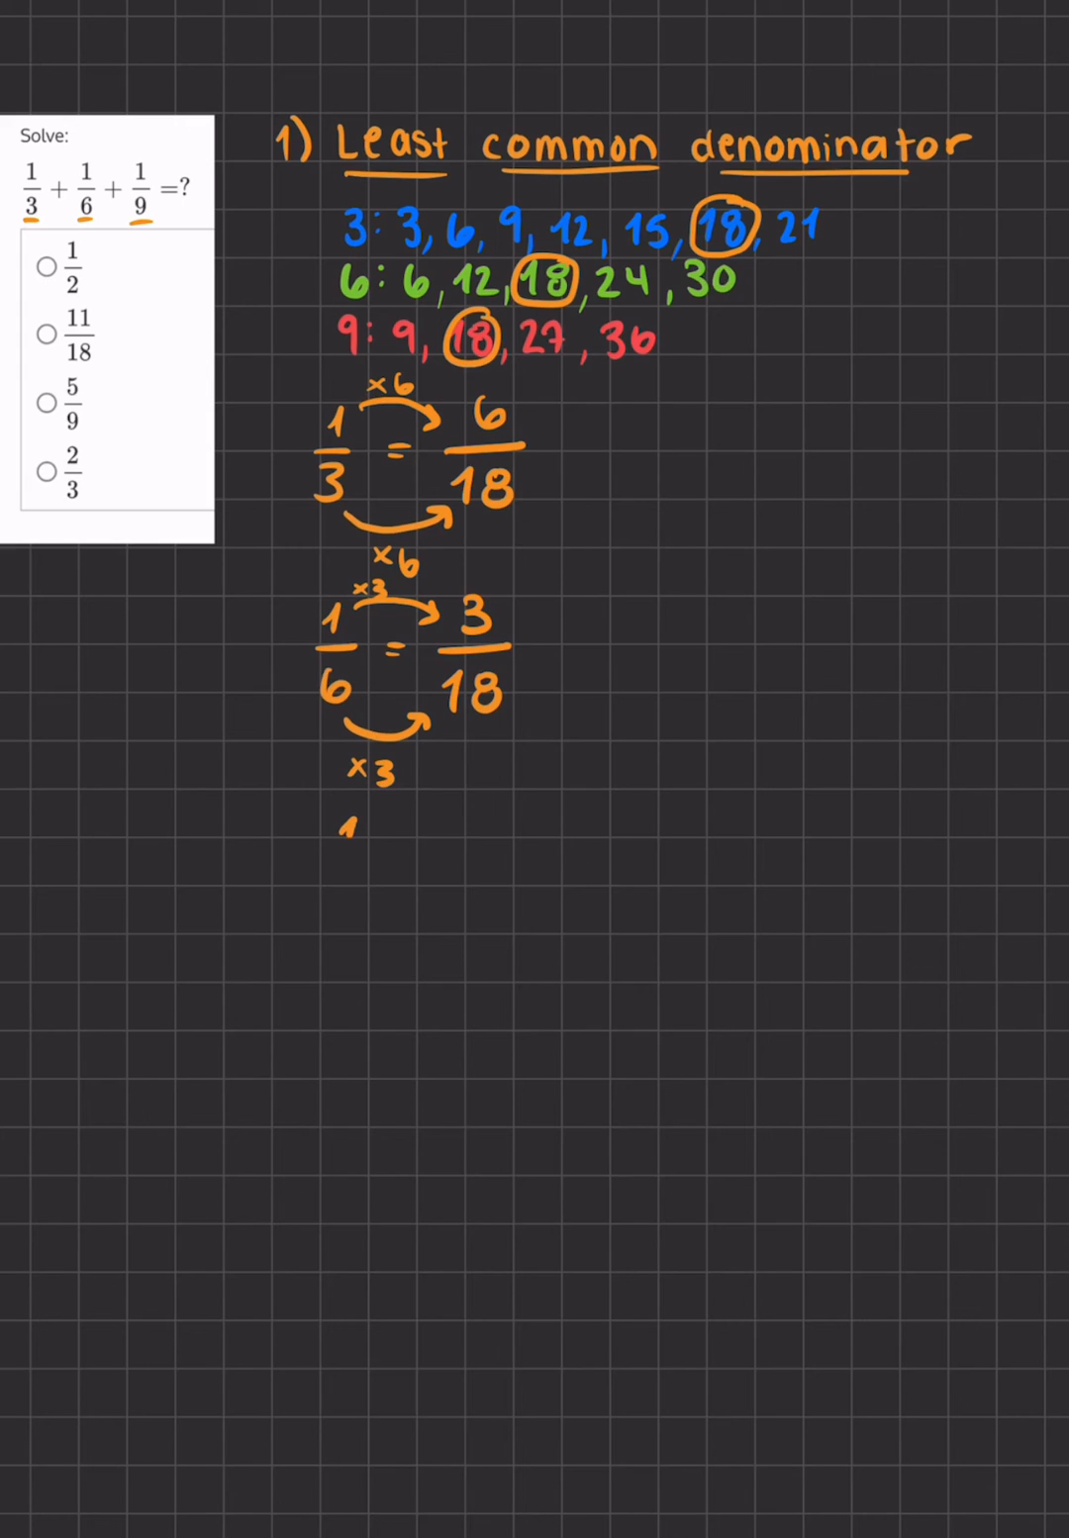
- Write 1/9 = 2/18 below the other conversions
text(1/9 =)
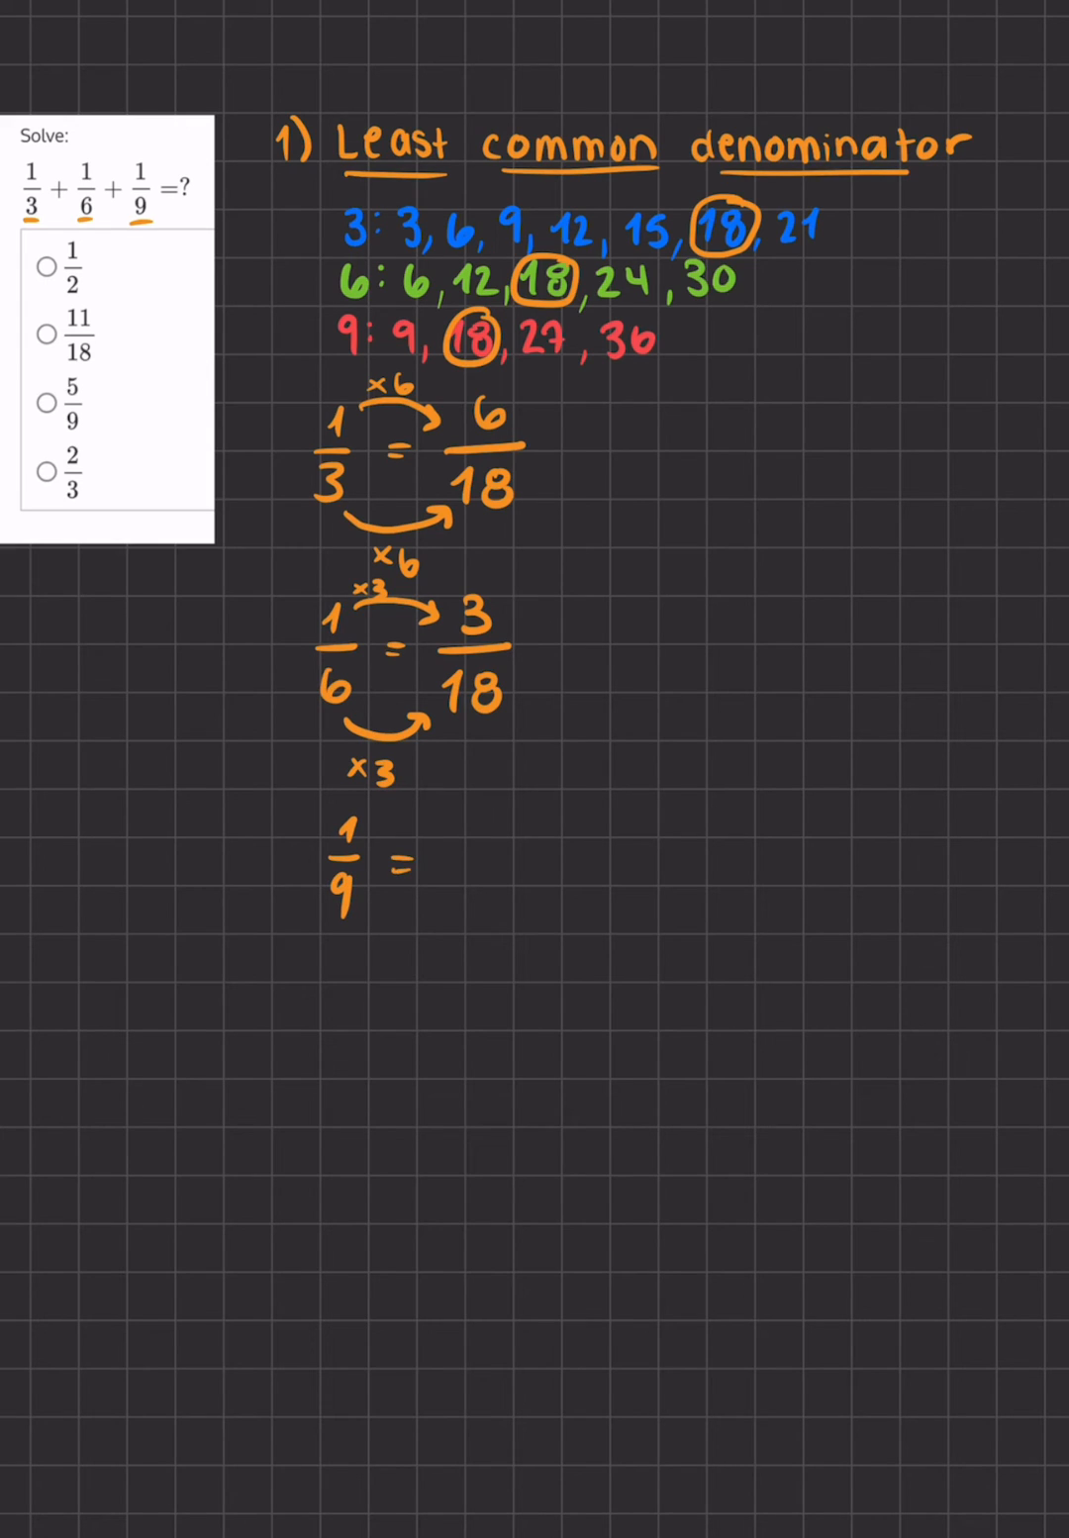
text(/18)
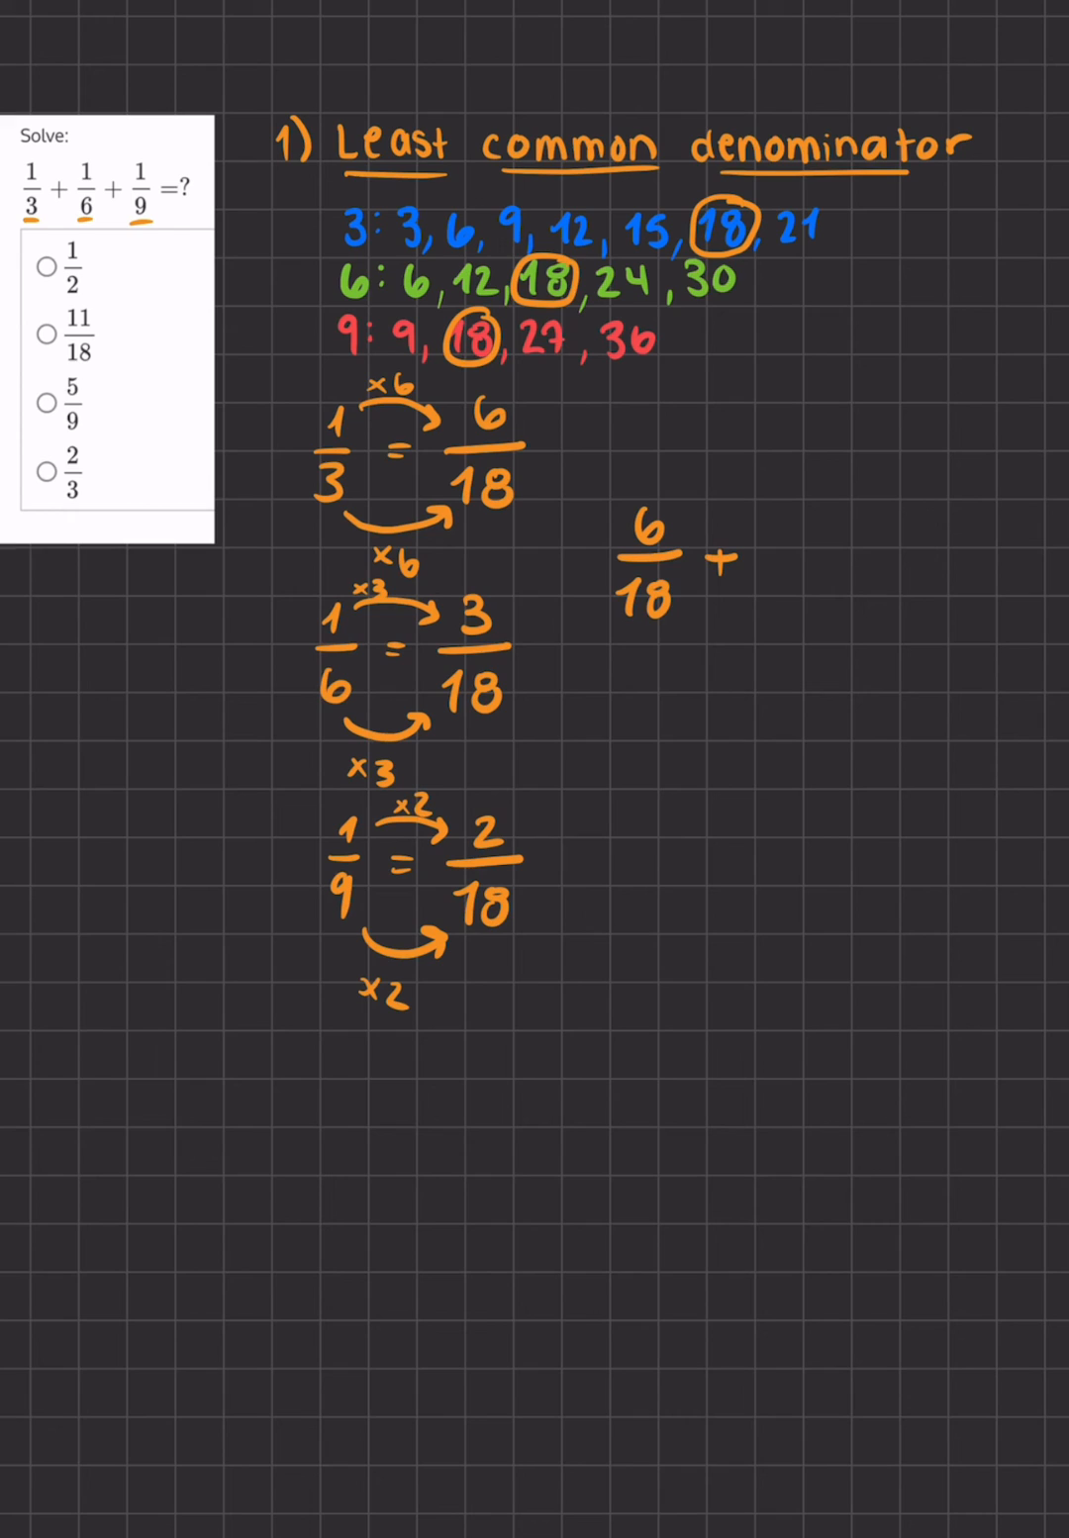
- Extend the sum to 6/18 + 3/18 + 2/18 =
text(3)
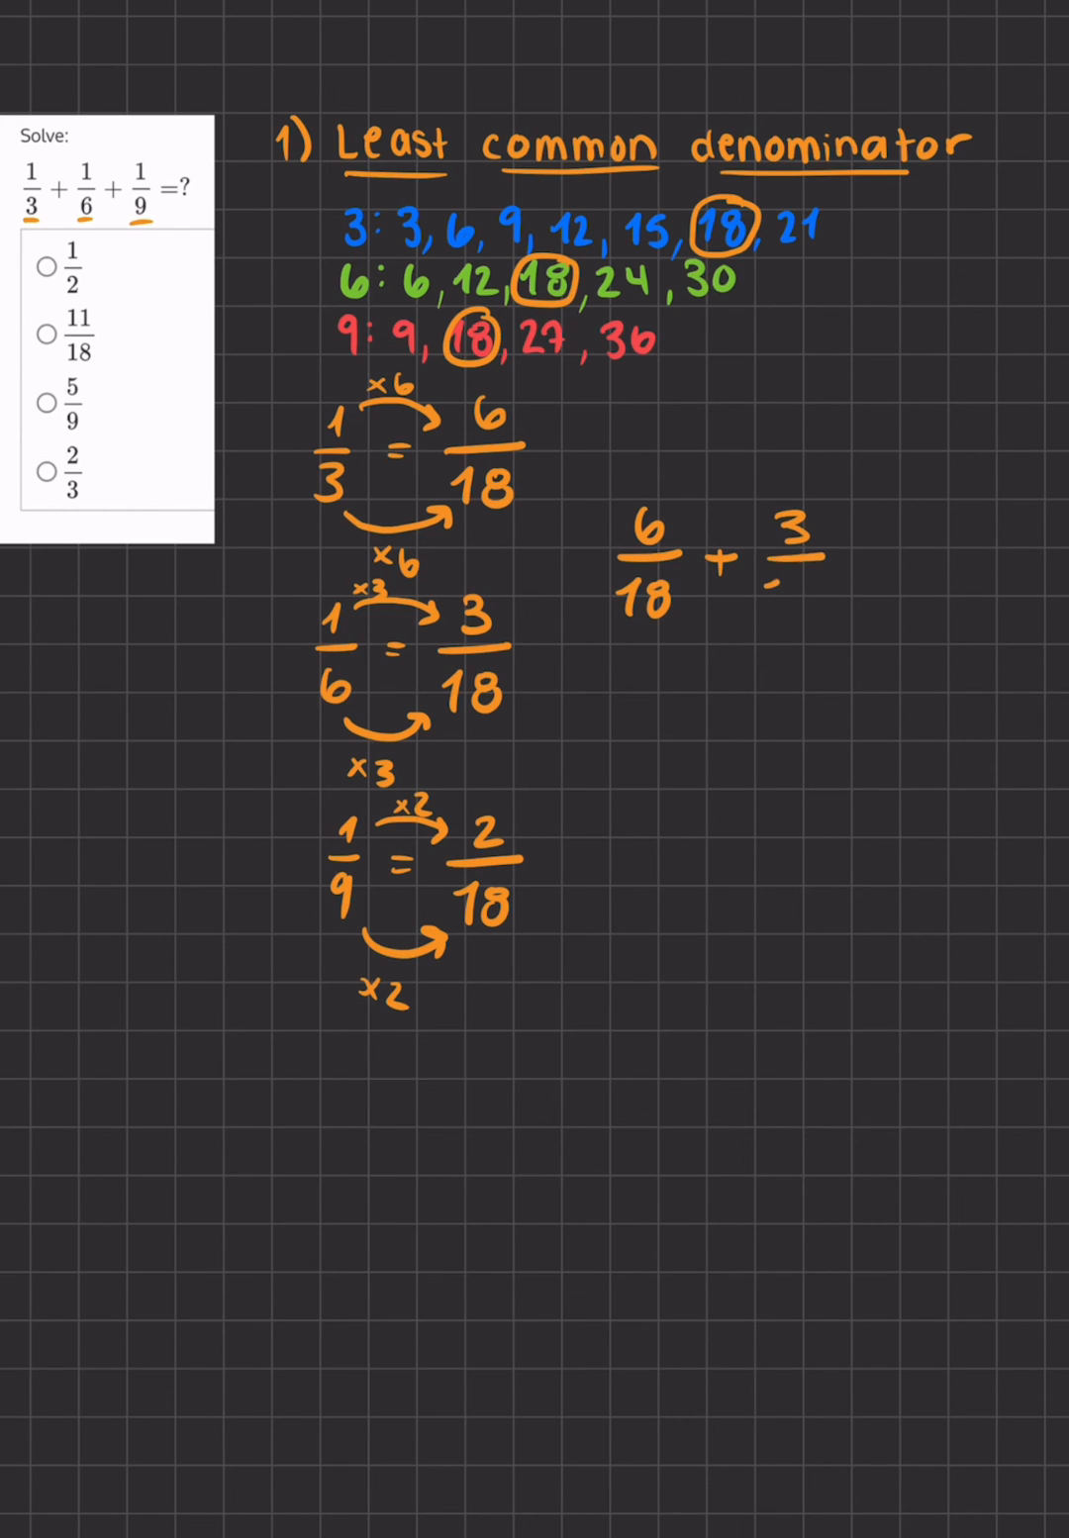
text(18)
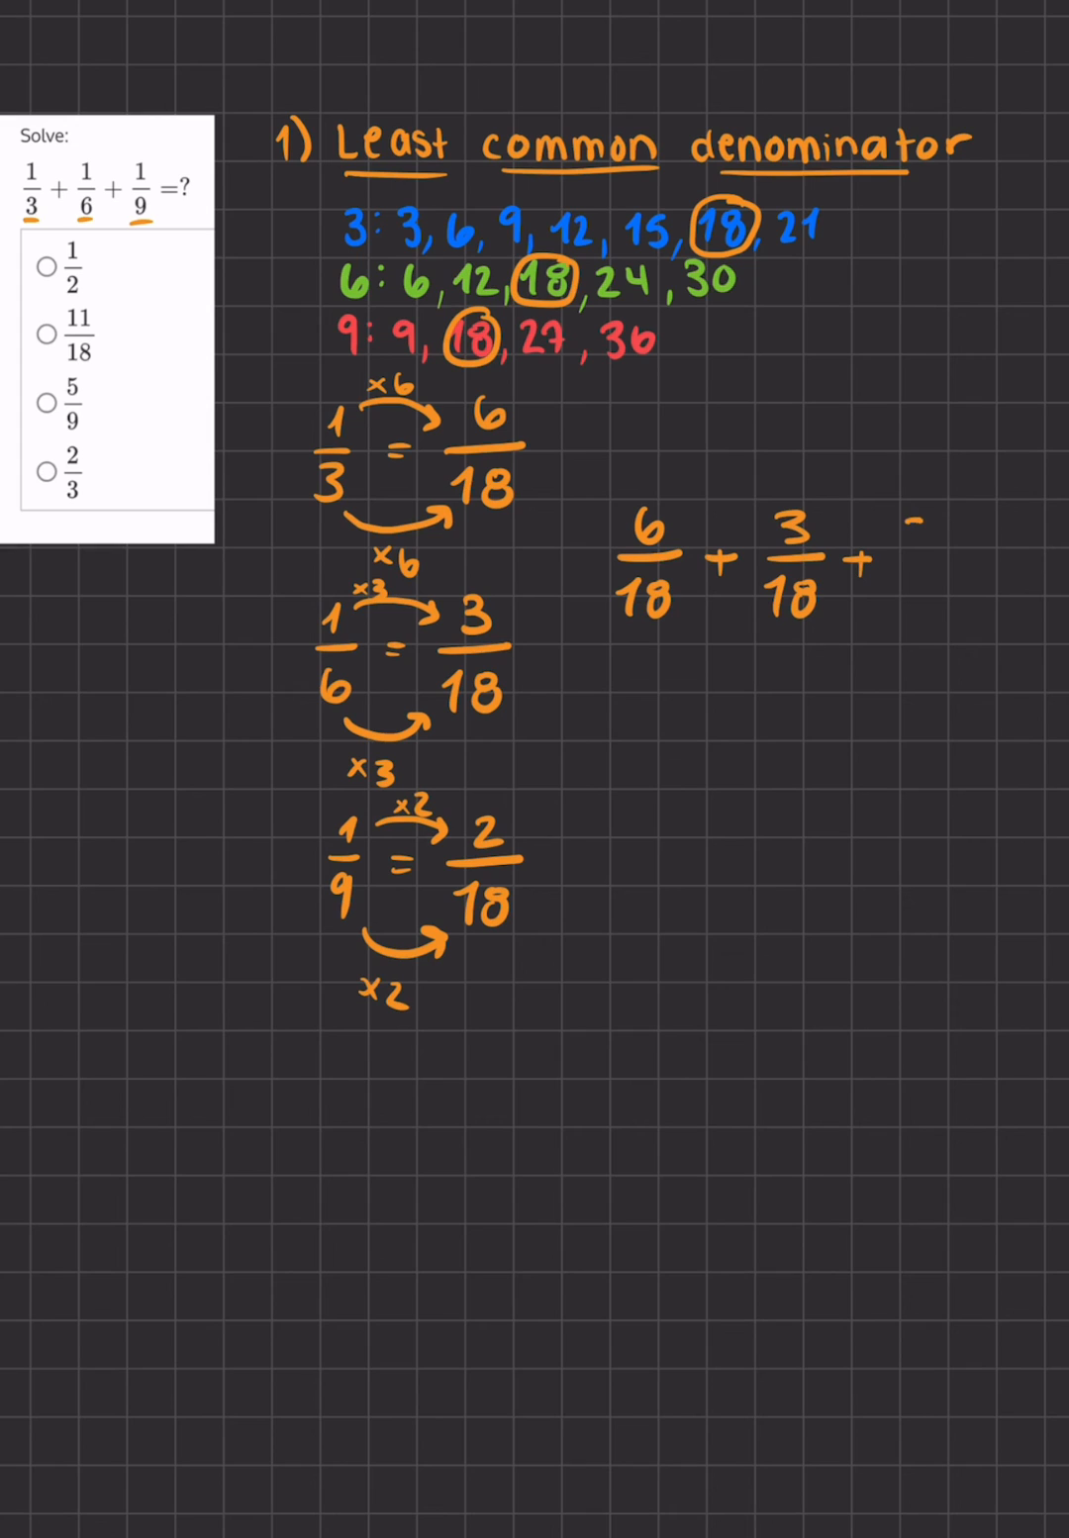
text(2/18)
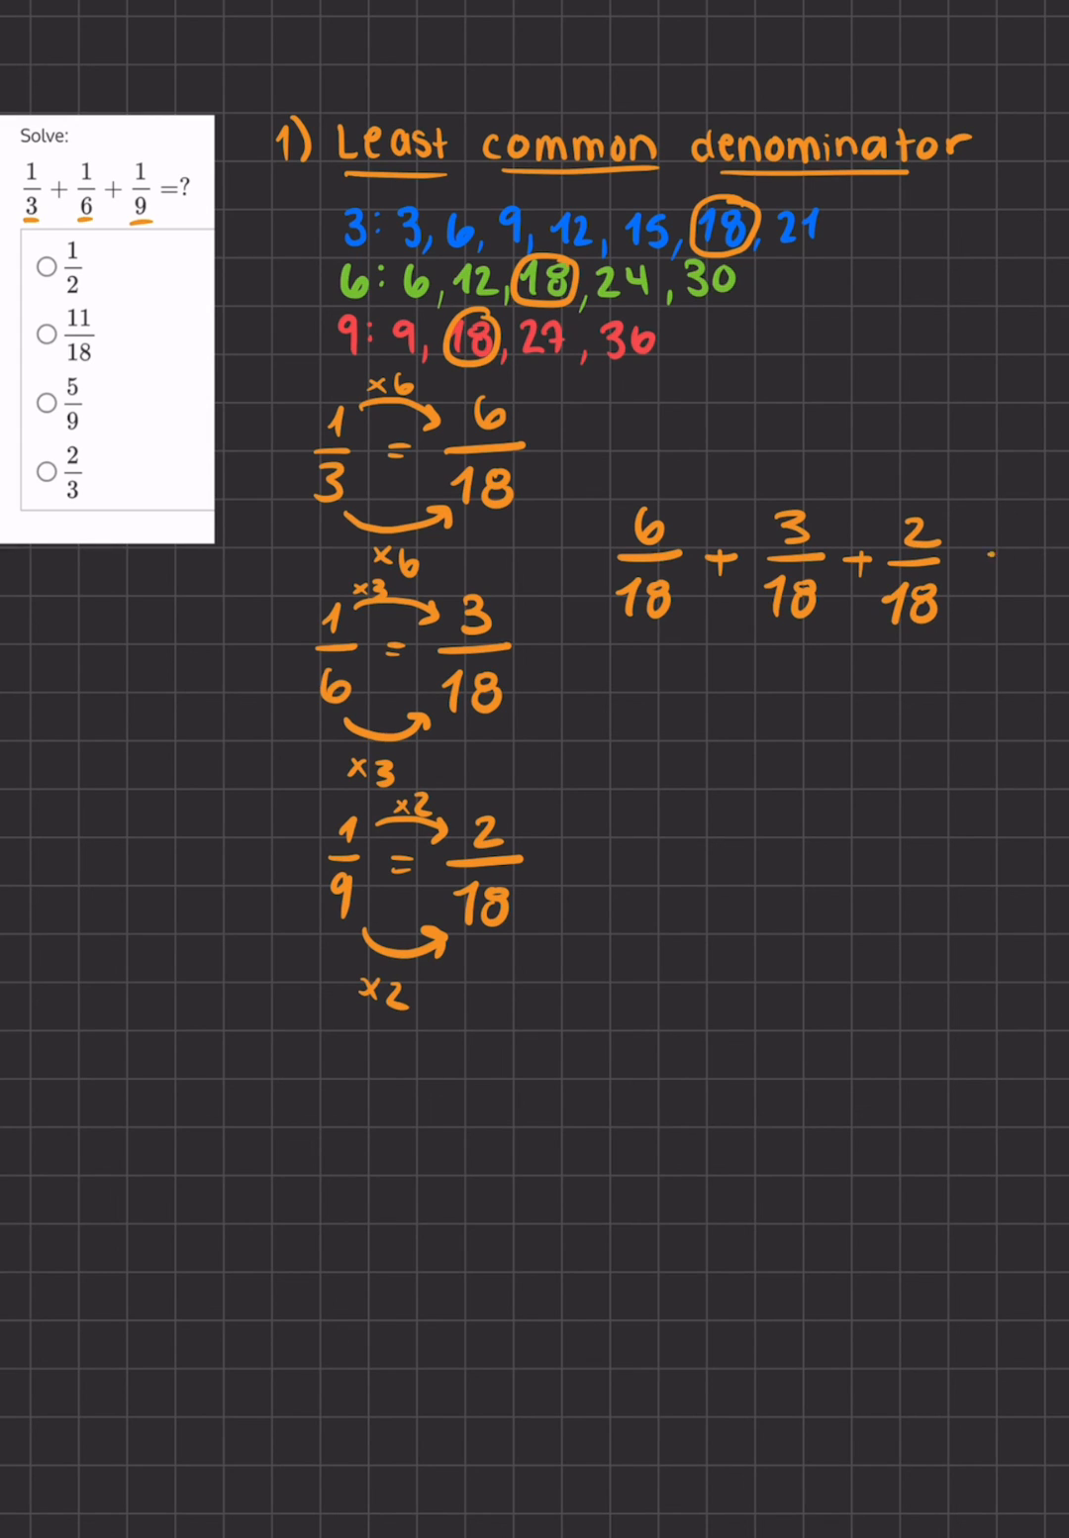
text(=)
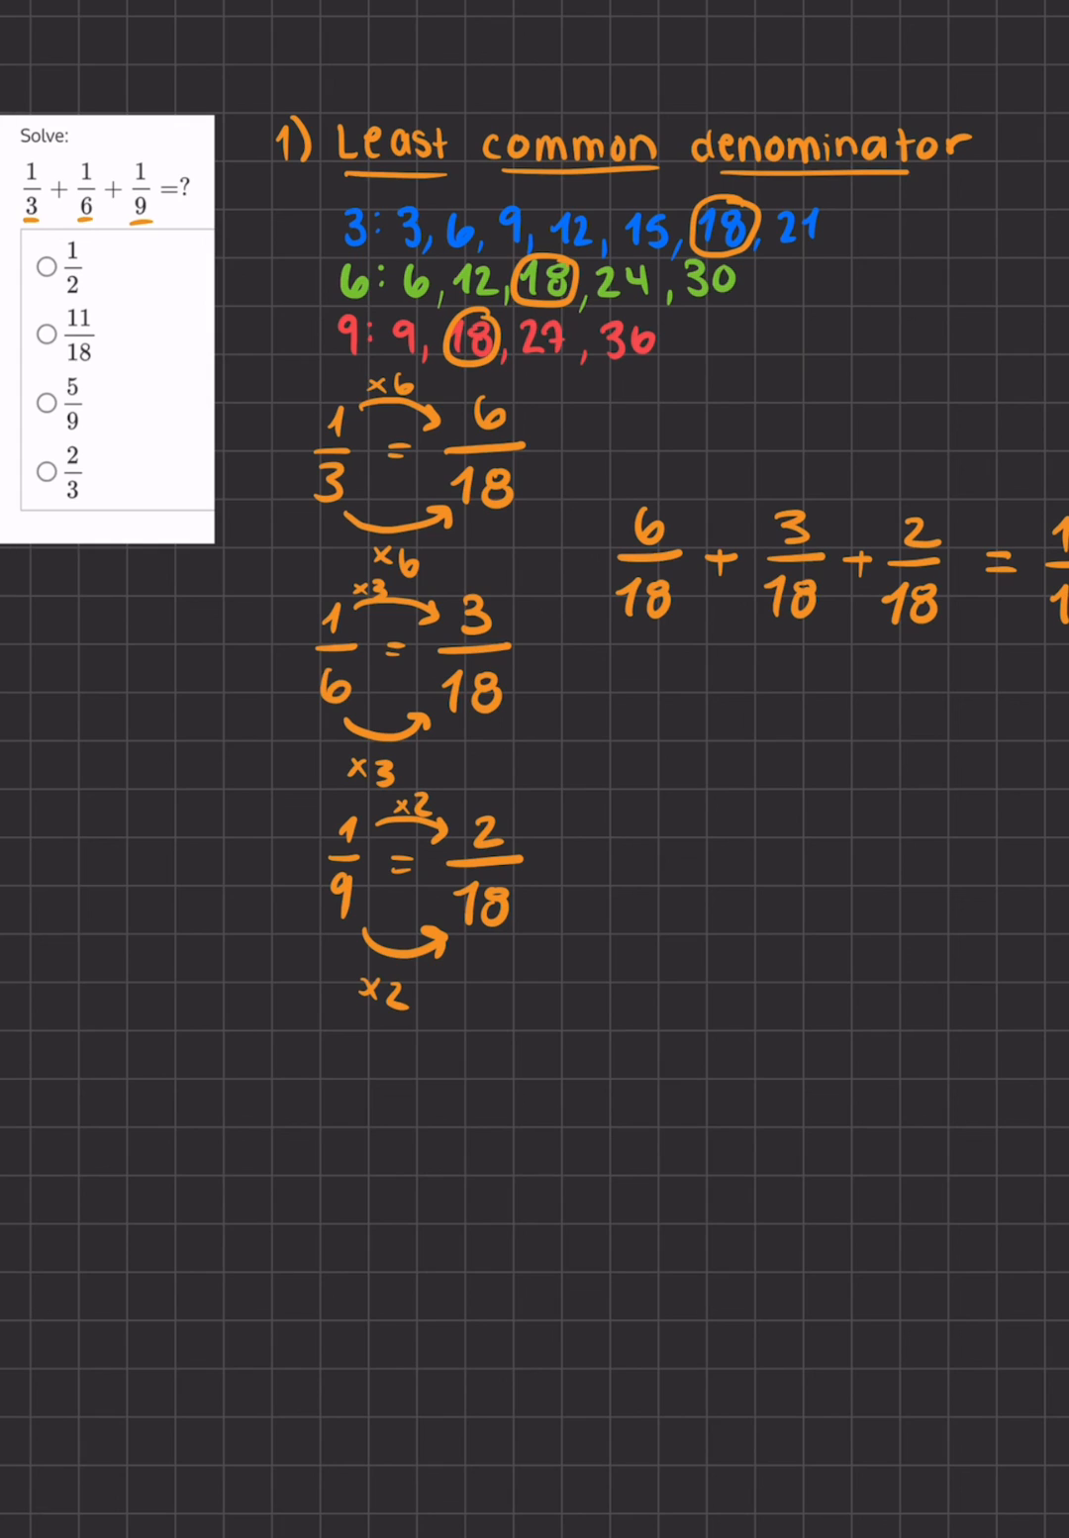
- Draw a box around the final answer of the sum
drag(1039, 515, 1059, 682)
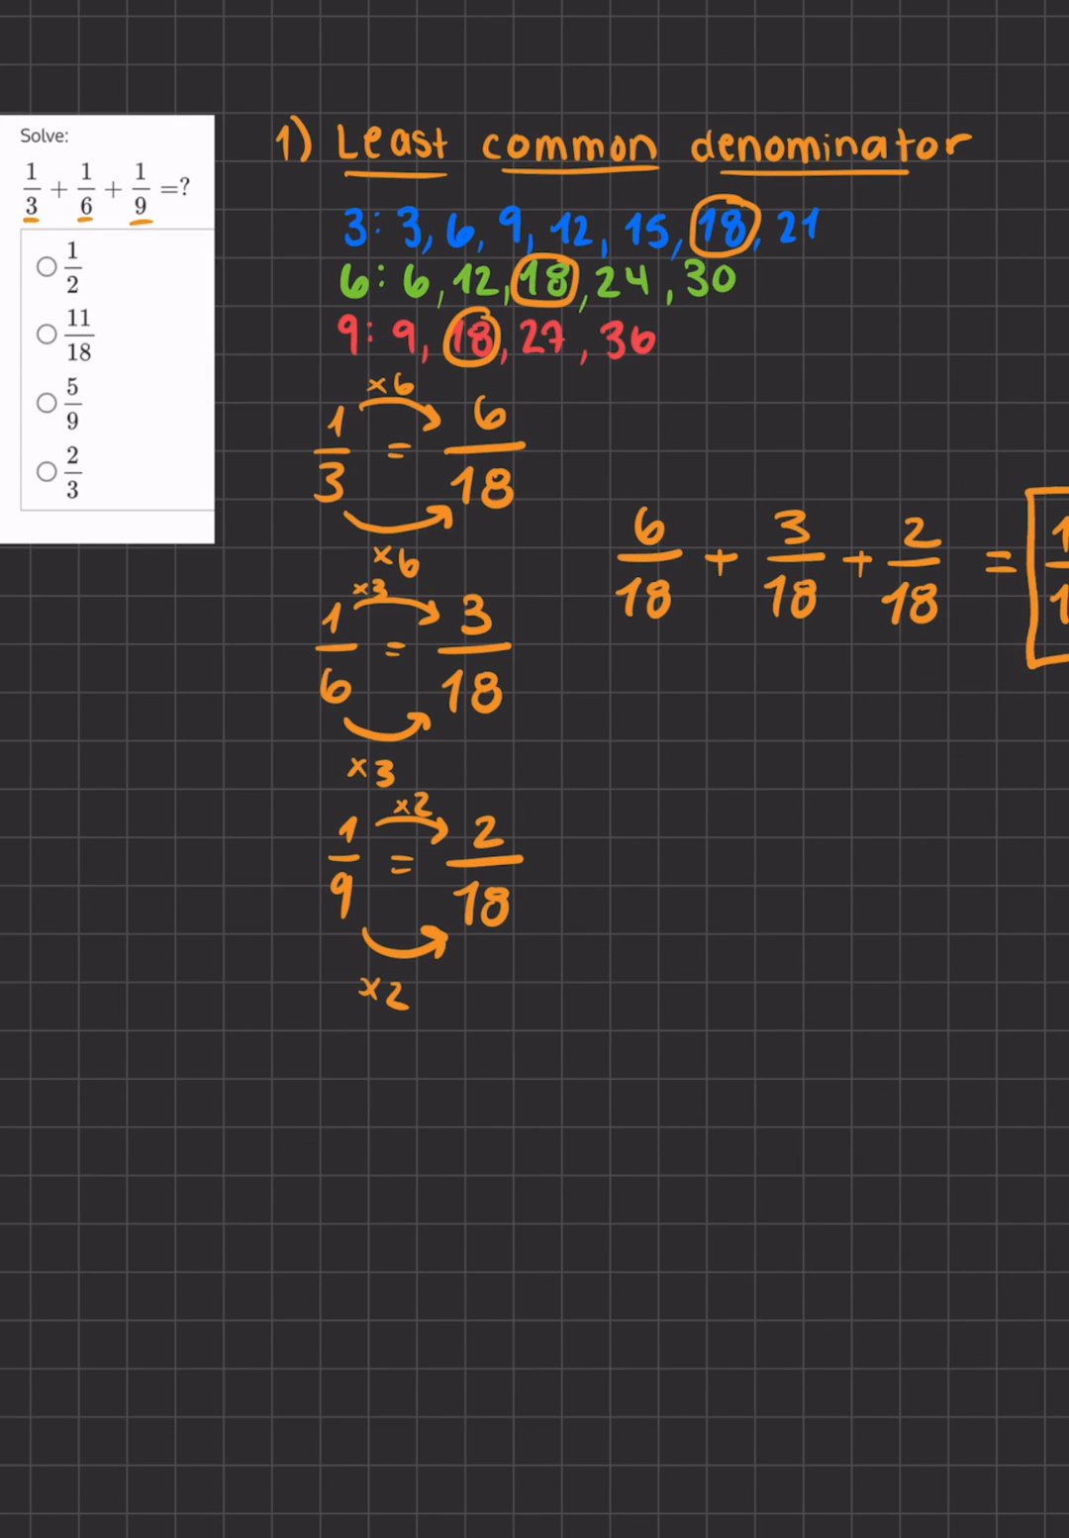